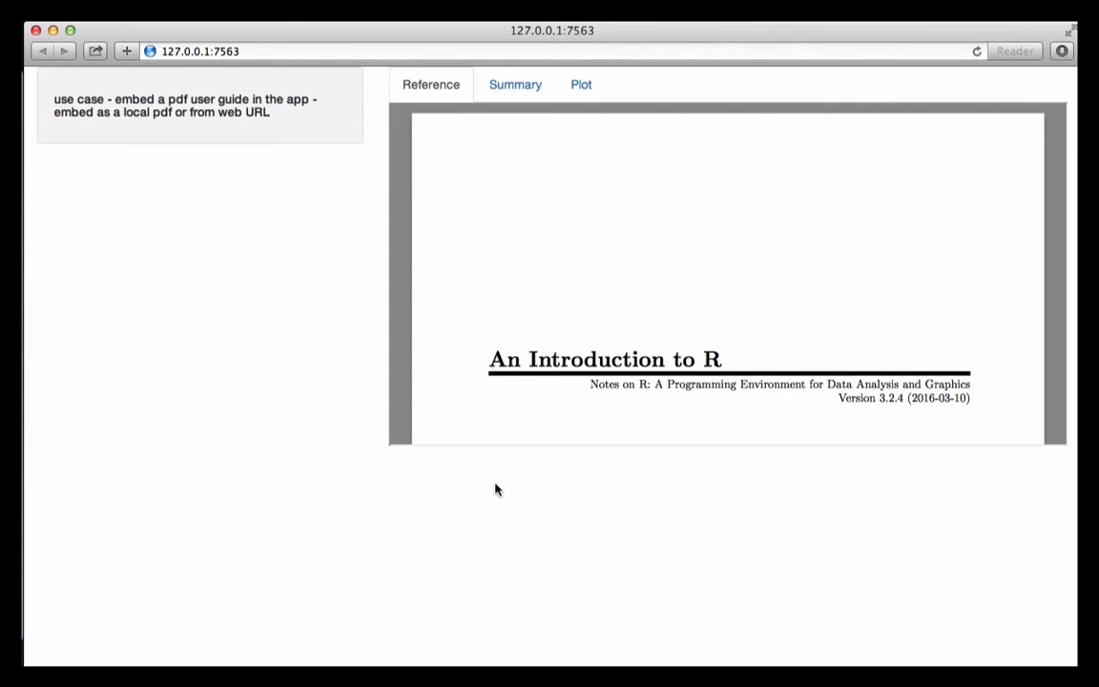
pyautogui.moveTo(546, 453)
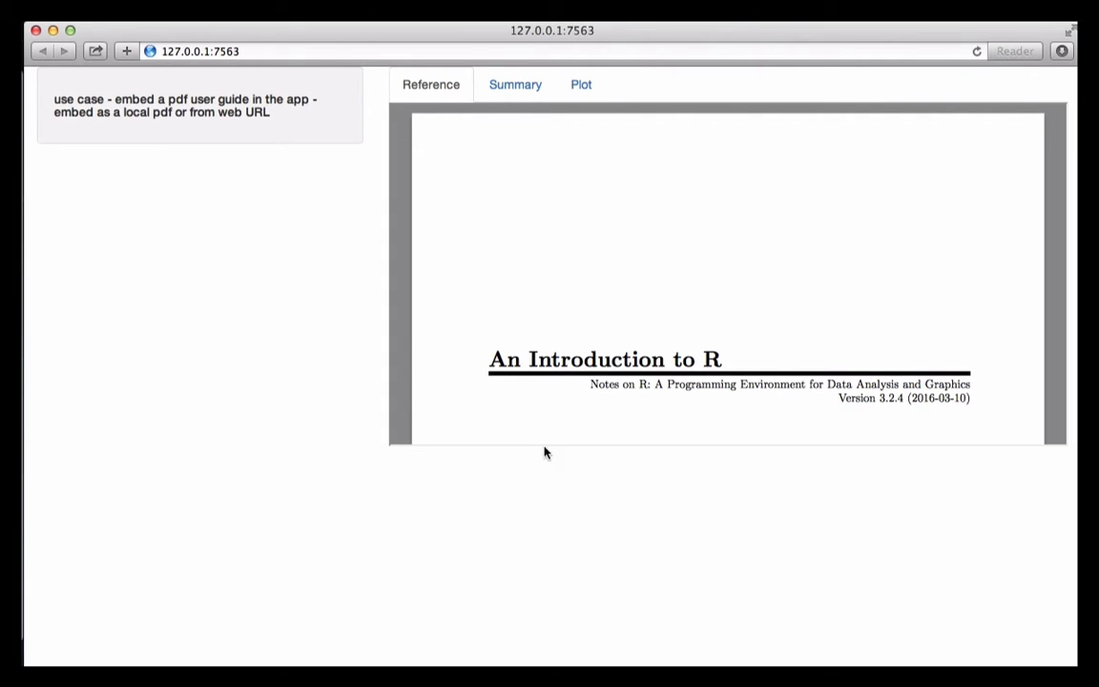
pyautogui.moveTo(1050, 324)
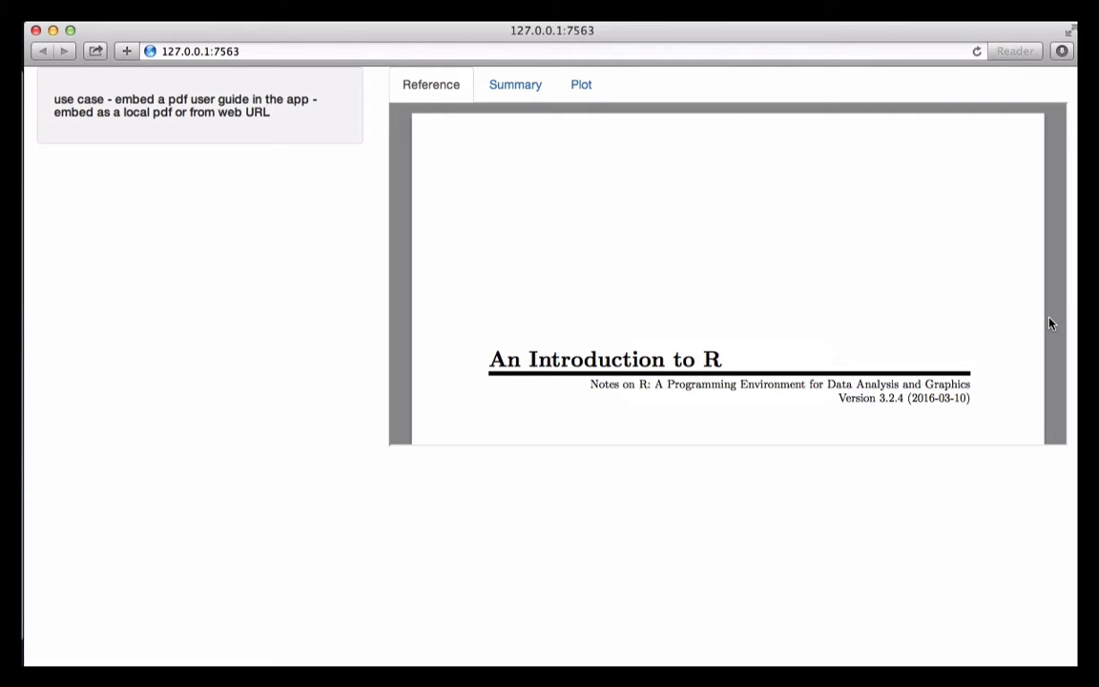
pyautogui.moveTo(1026, 329)
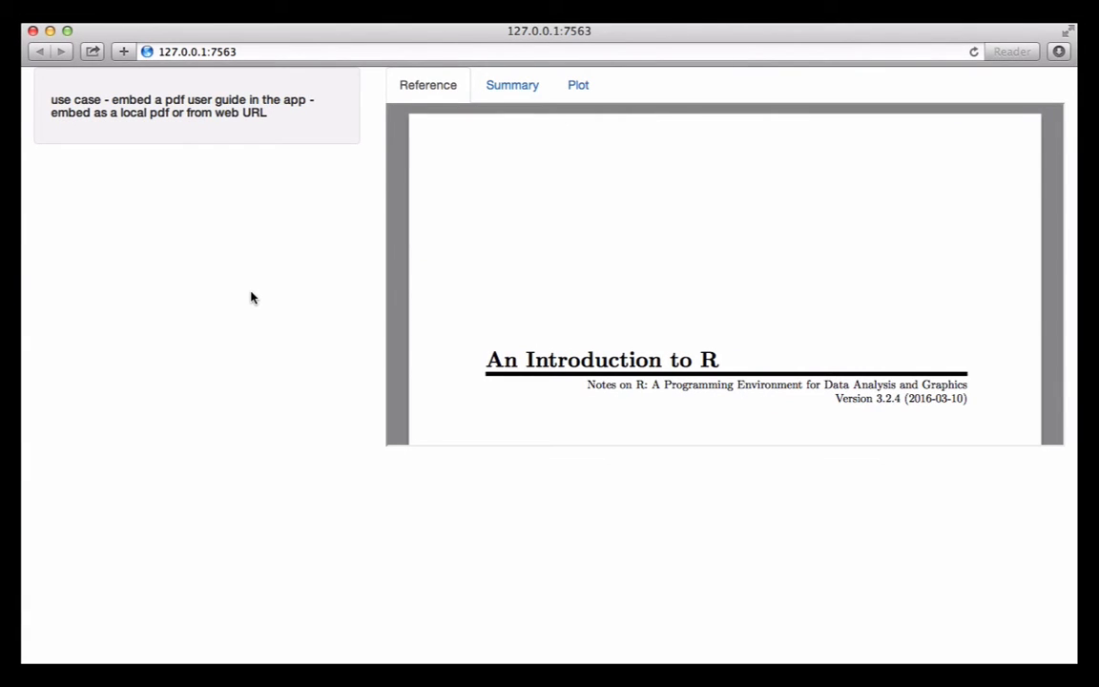
pyautogui.moveTo(483, 122)
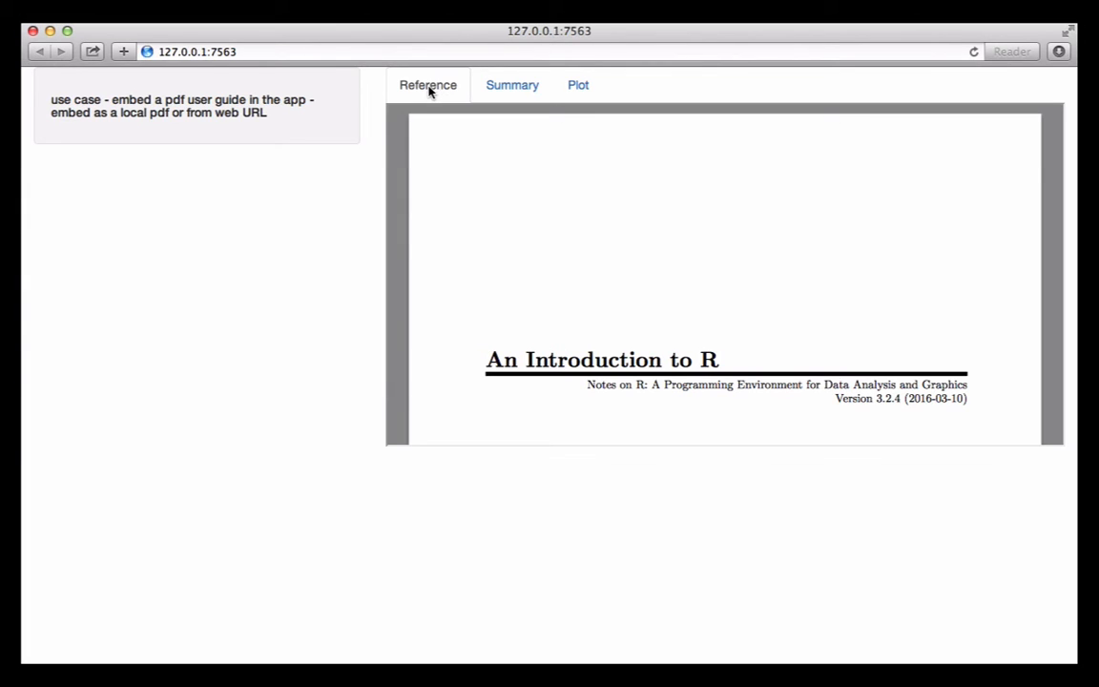
pyautogui.moveTo(412, 159)
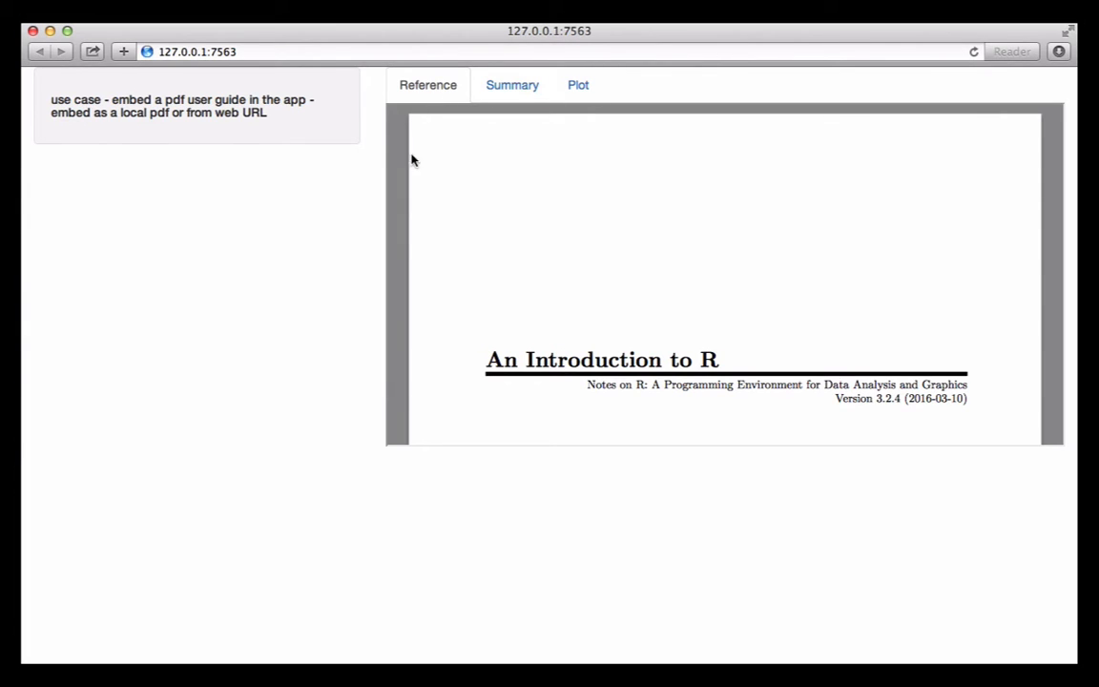
pyautogui.moveTo(618, 252)
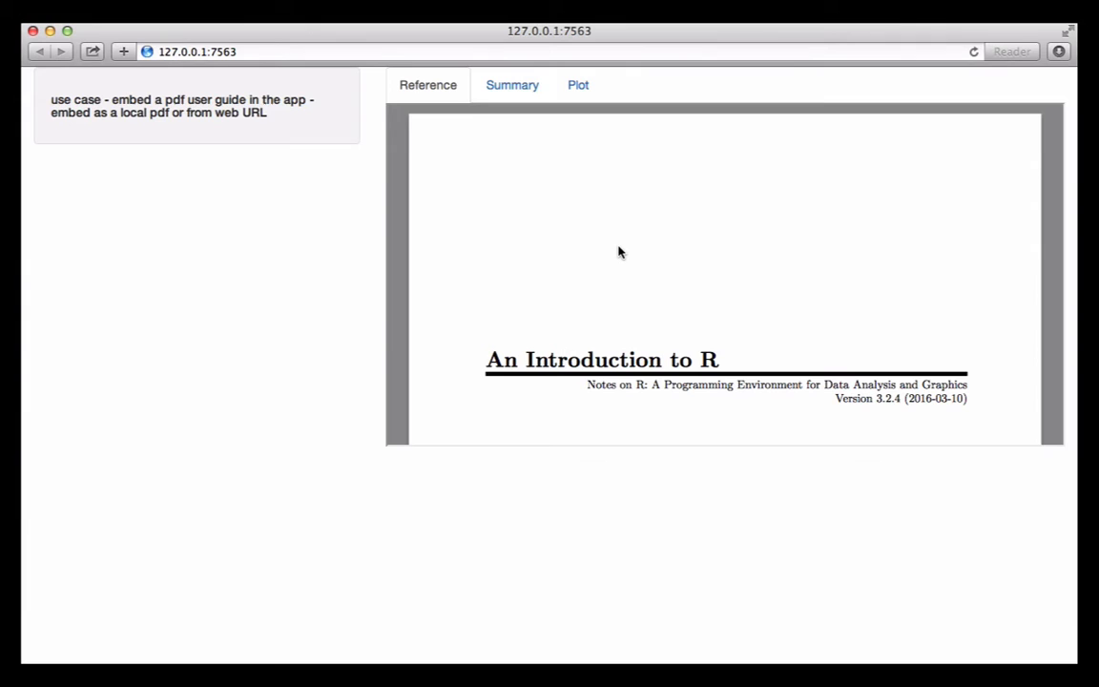
pyautogui.moveTo(610, 275)
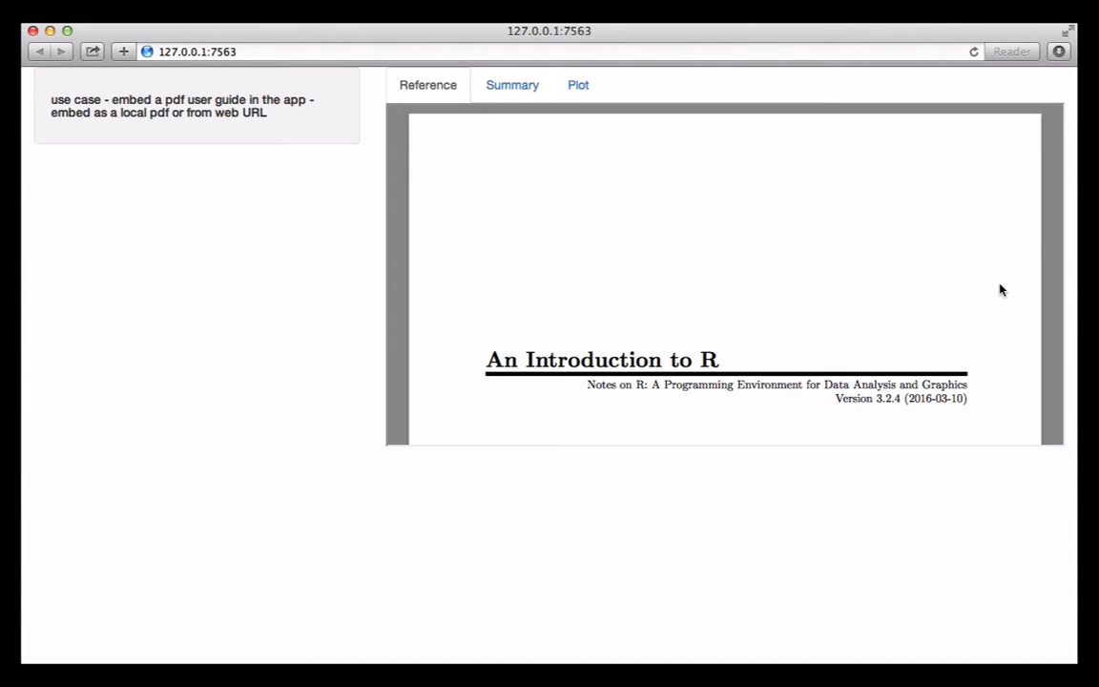
pyautogui.moveTo(1031, 290)
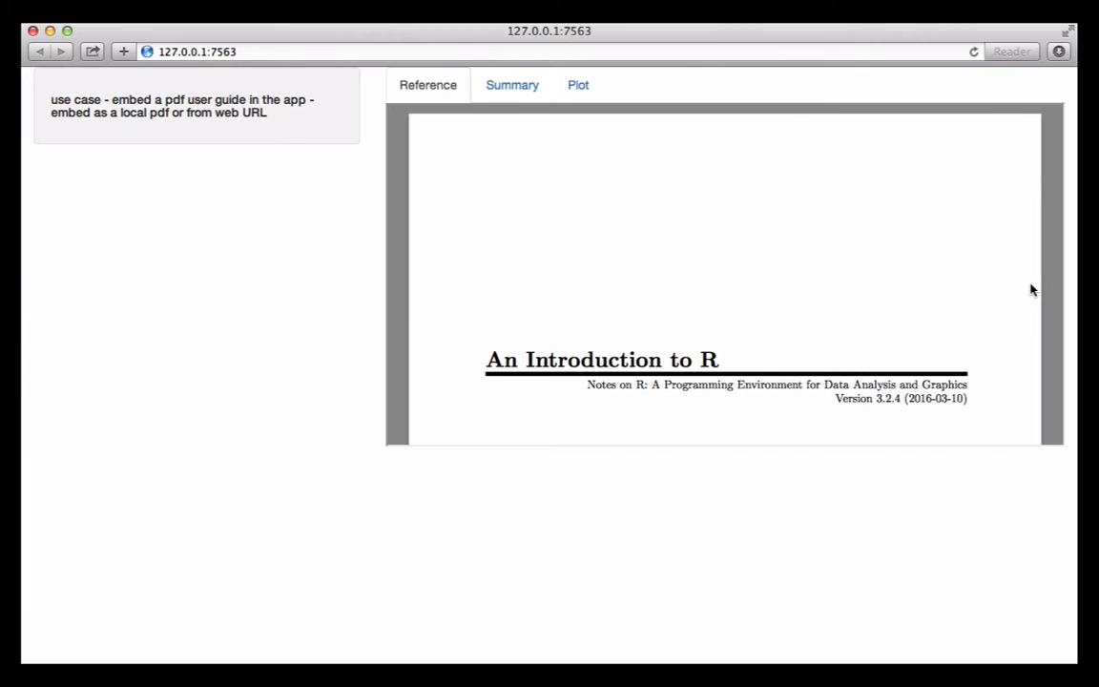
pyautogui.moveTo(1047, 293)
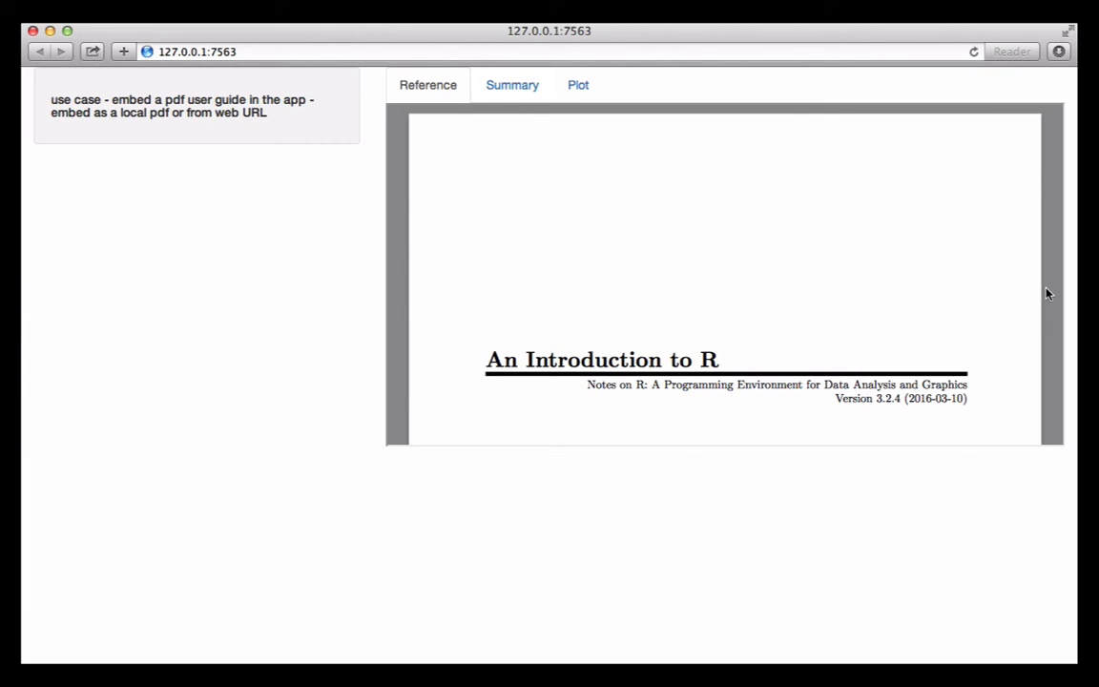
# - Review the ui.R layout code and select the Reference tab's iframe pointing at the R-intro PDF
pyautogui.scroll(-3)
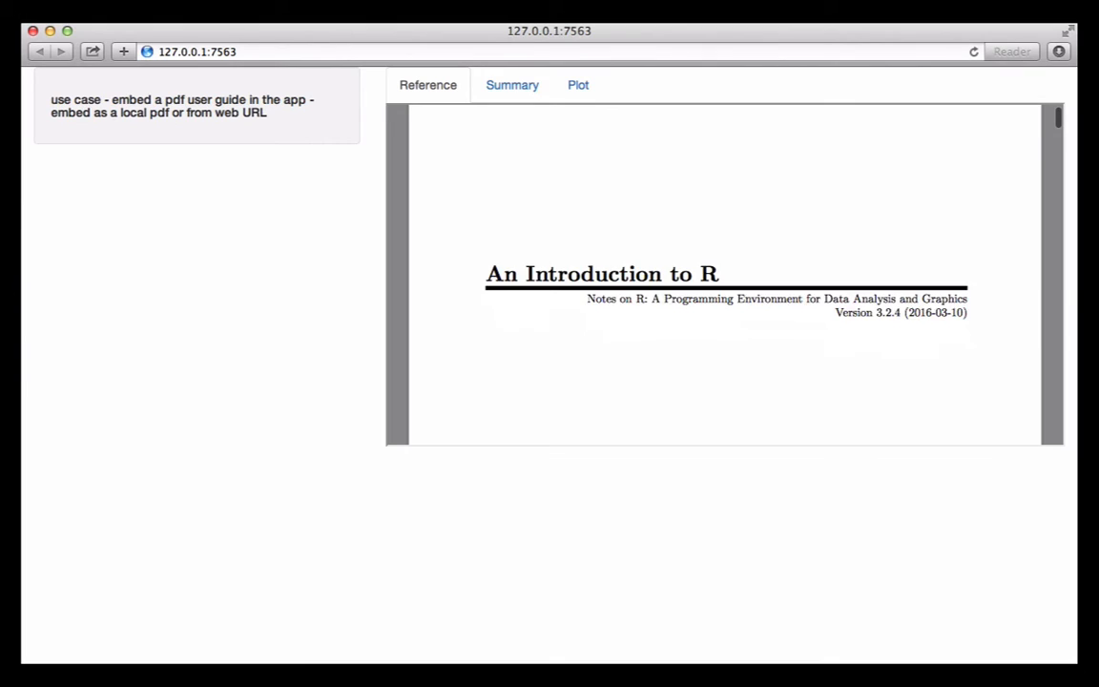
pyautogui.scroll(-3)
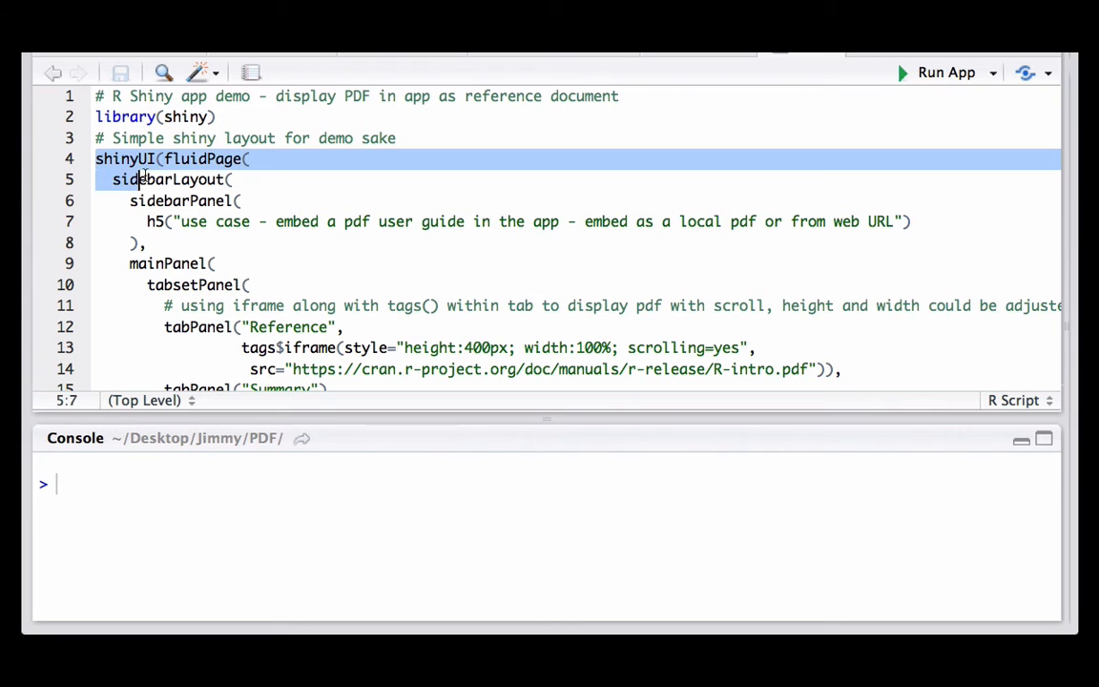
pyautogui.click(246, 200)
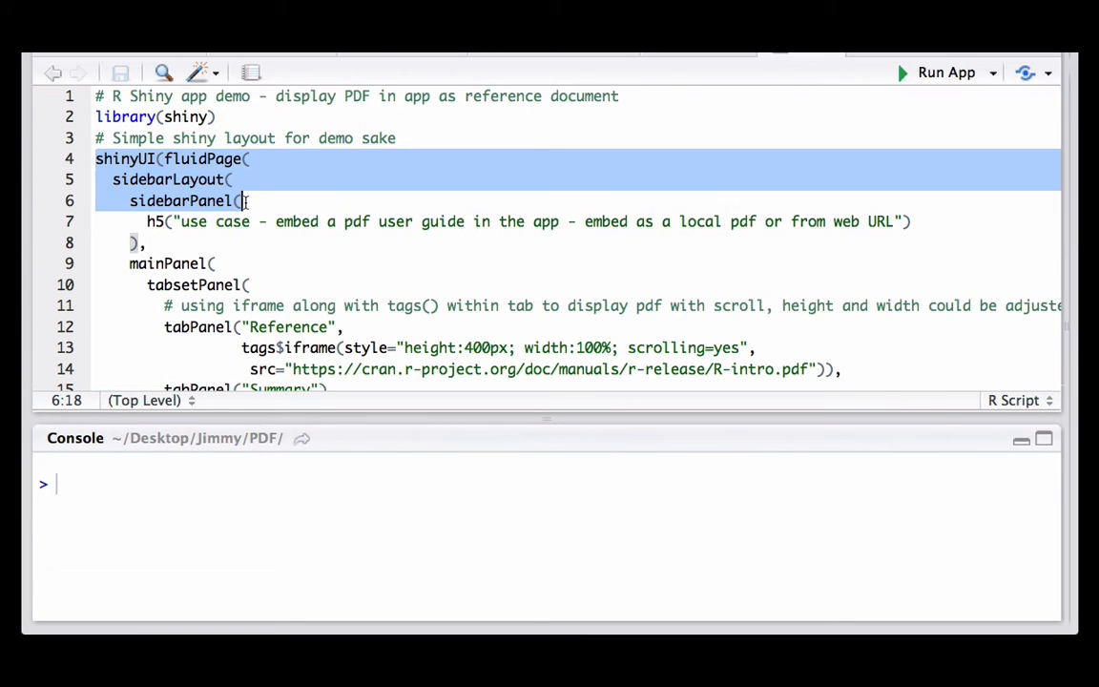
pyautogui.click(246, 284)
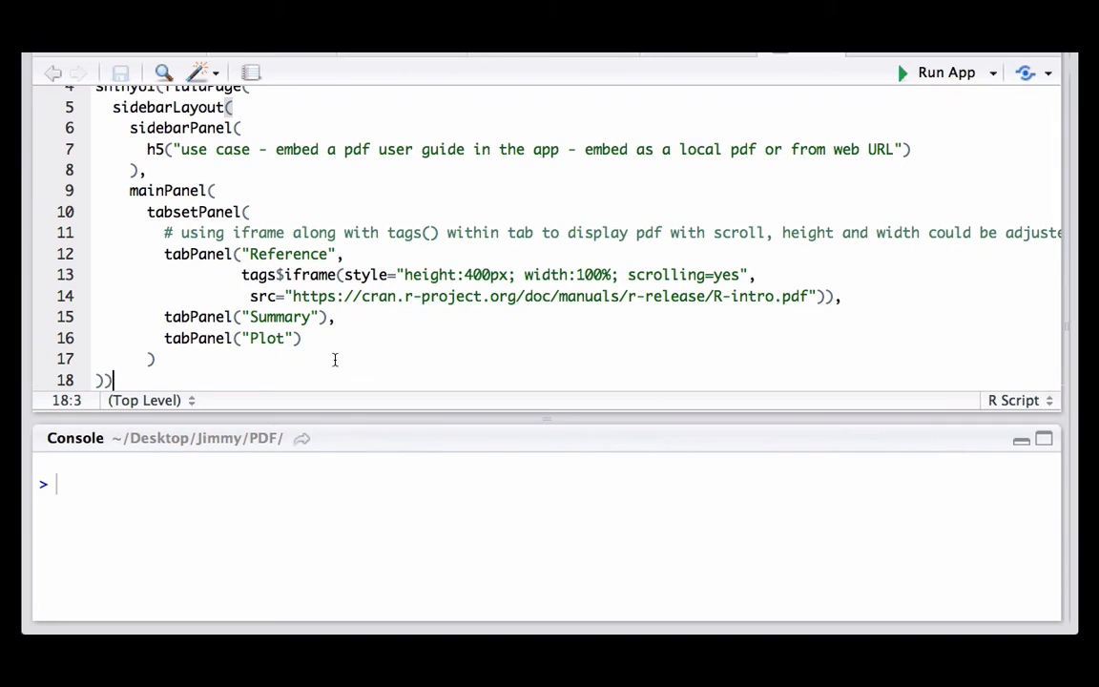
pyautogui.moveTo(320, 340)
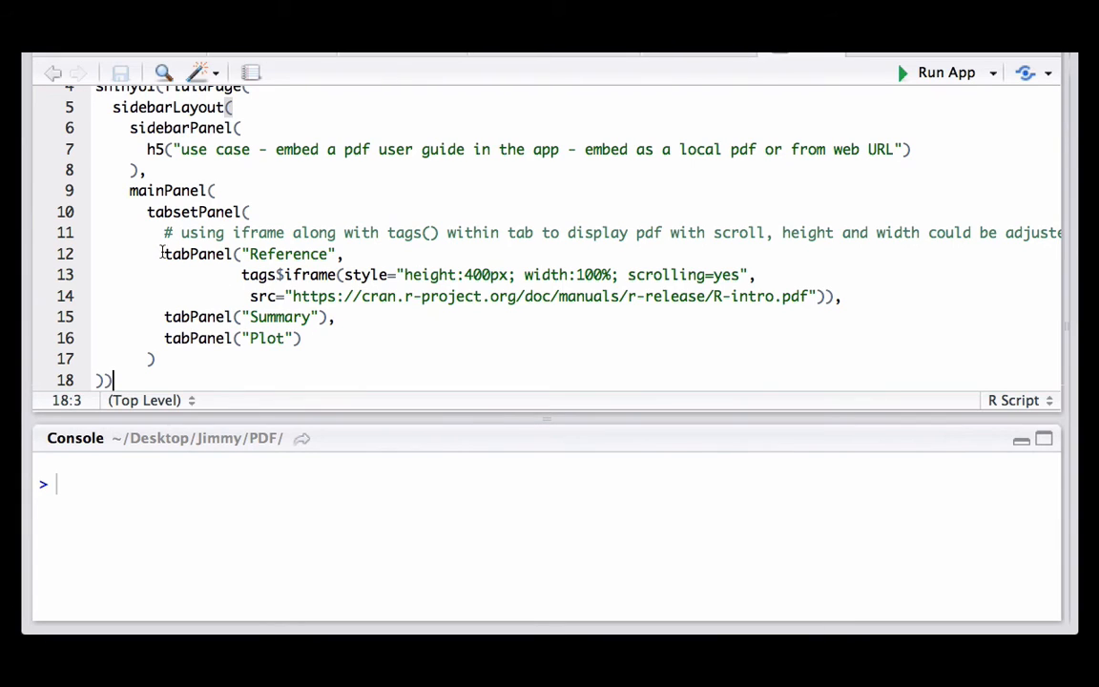
pyautogui.moveTo(164, 253); pyautogui.dragTo(817, 296)
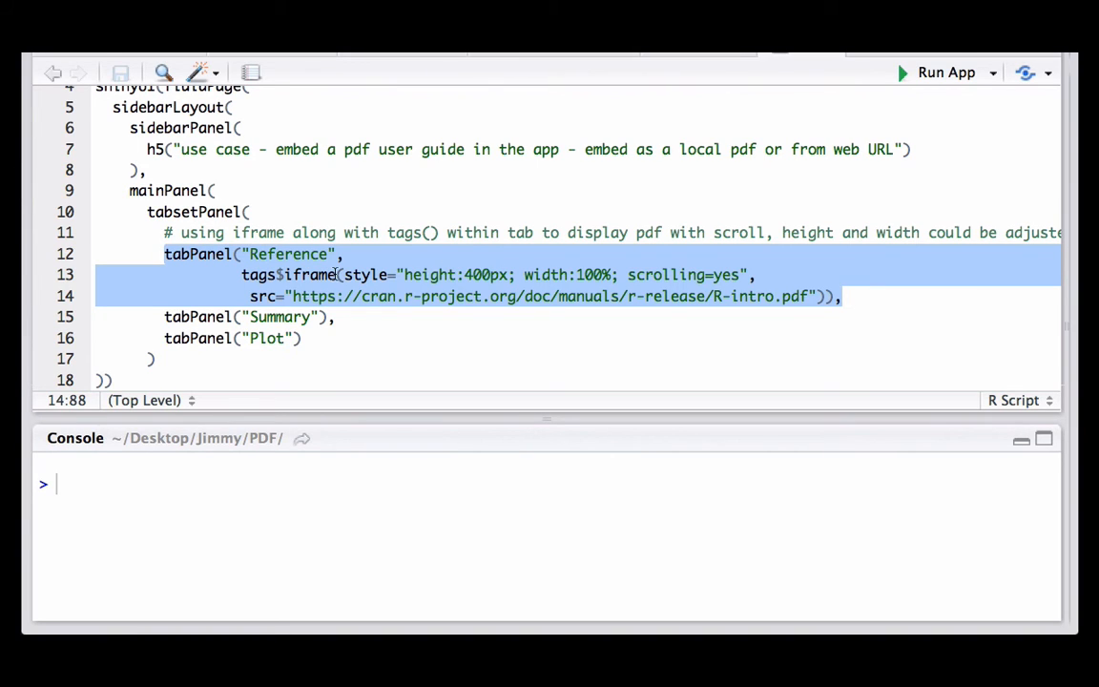
pyautogui.click(337, 274)
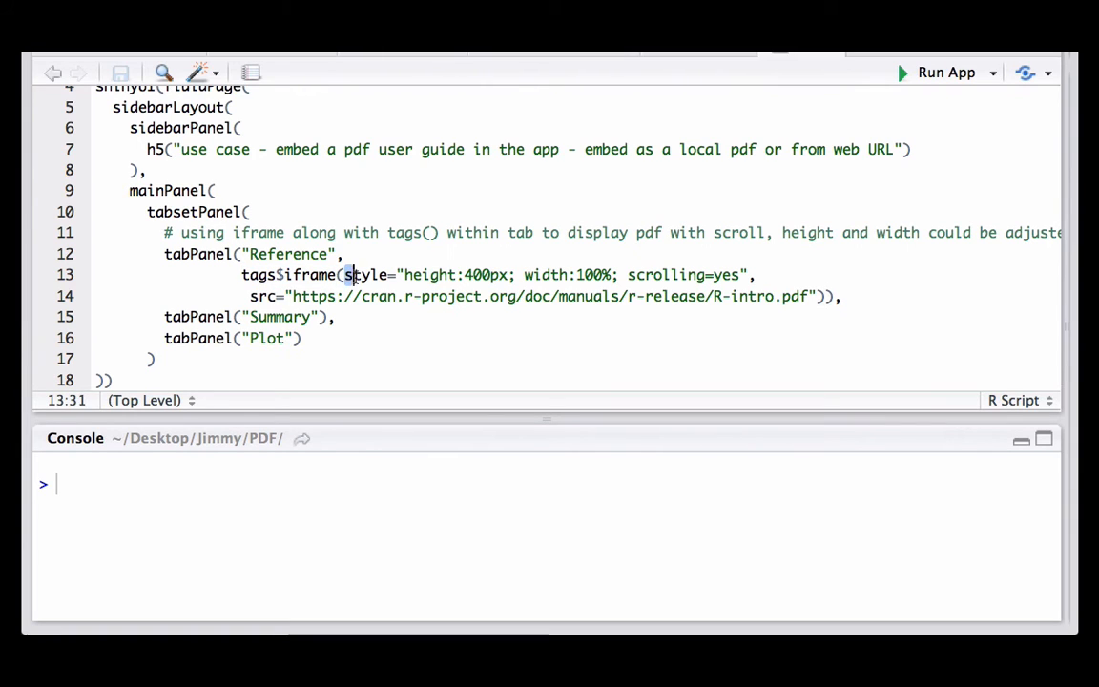
pyautogui.doubleClick(418, 275)
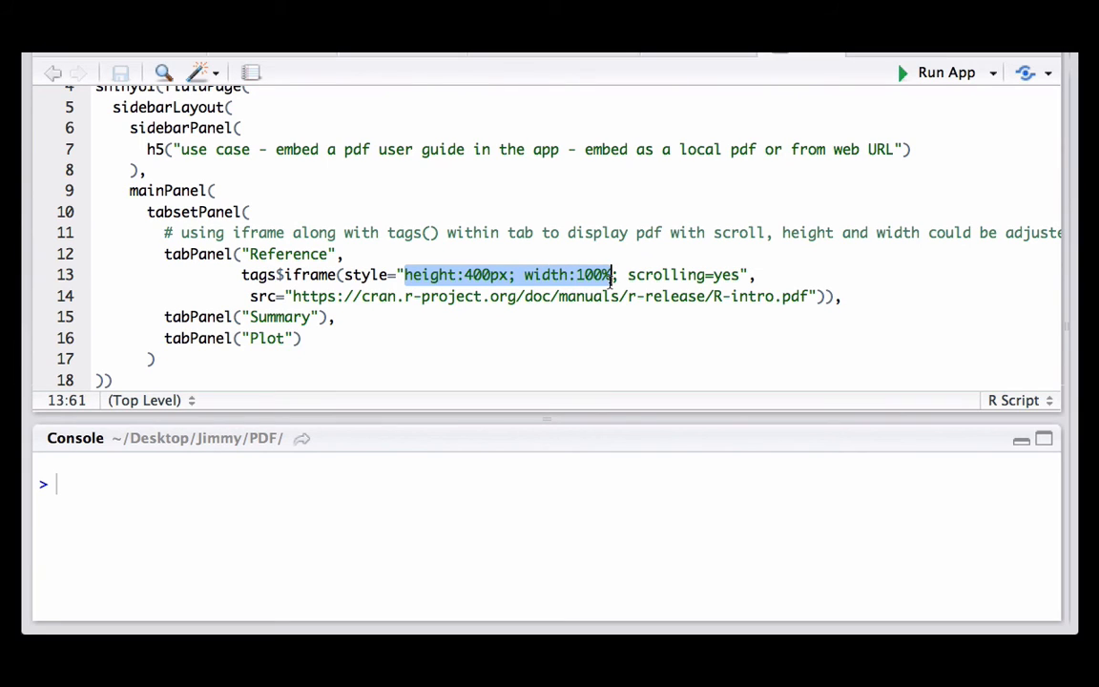
pyautogui.click(627, 275)
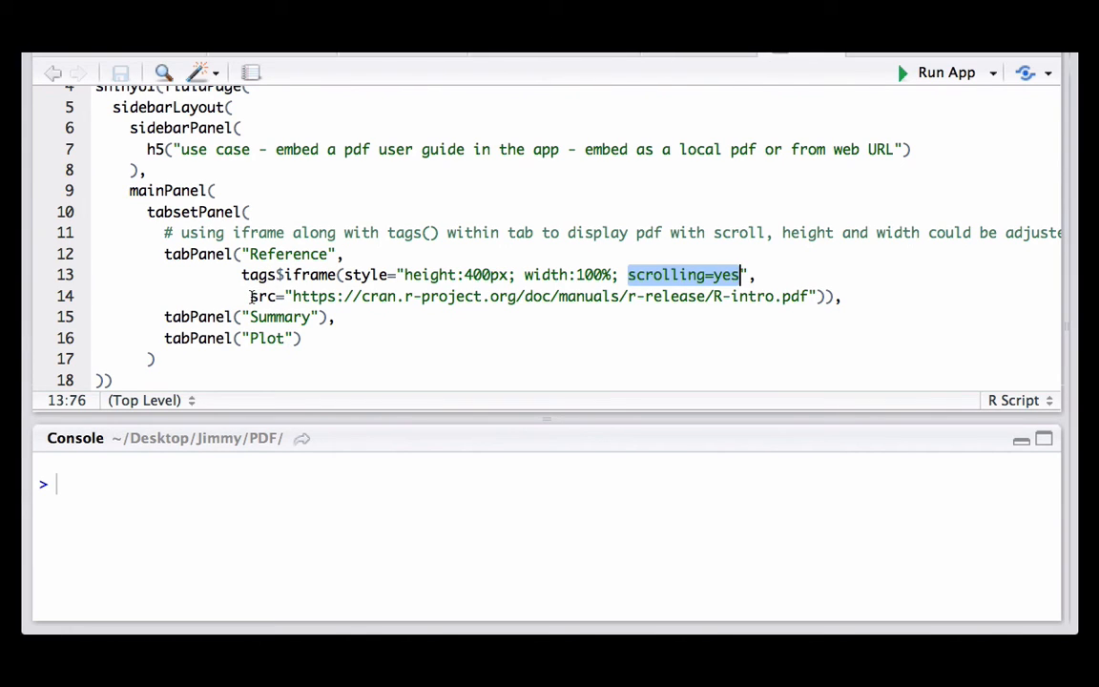
pyautogui.scroll(-3)
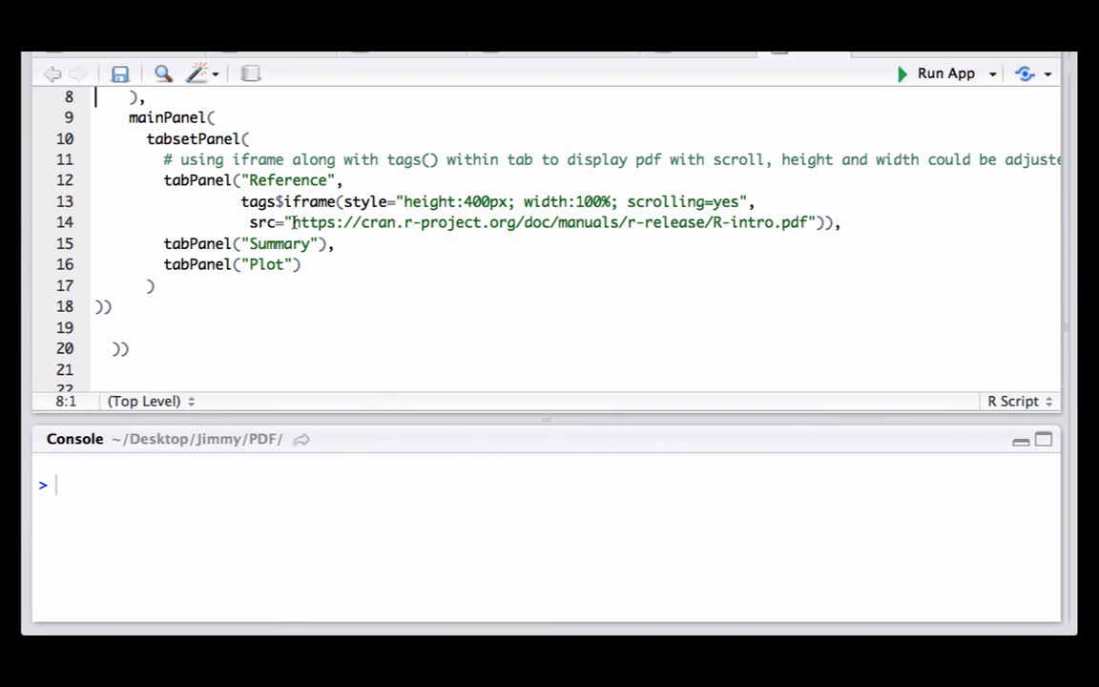
# - Replace the iframe src's R-intro URL with the commented Dropbox link ending in dl=0
pyautogui.moveTo(291, 222); pyautogui.dragTo(467, 222)
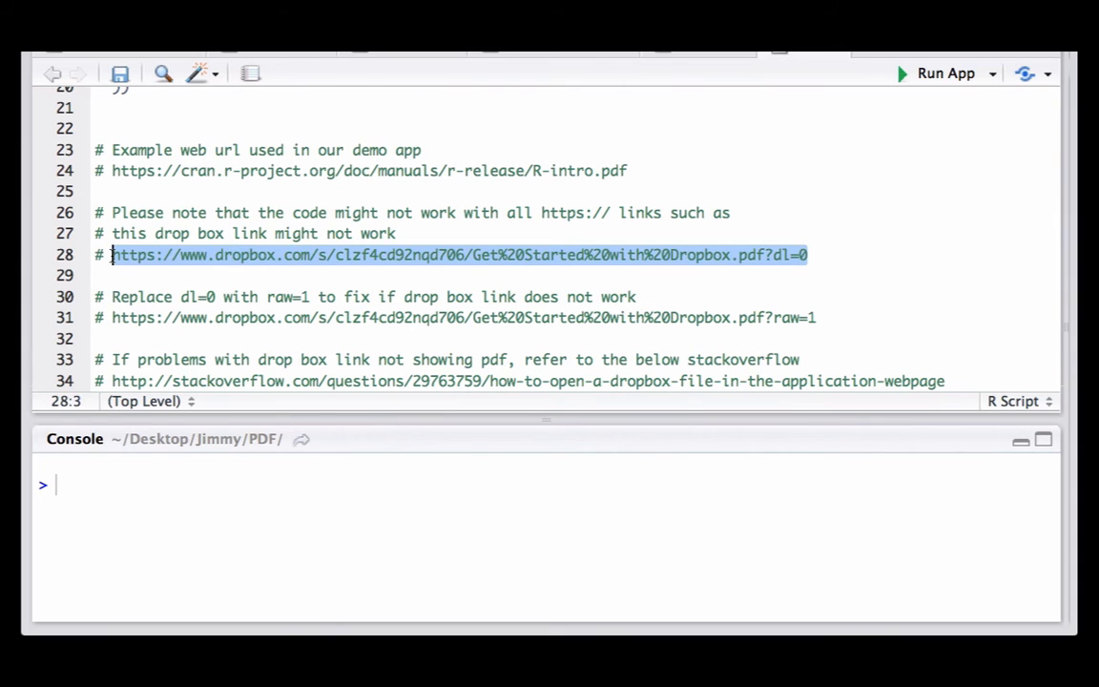
pyautogui.click(143, 255)
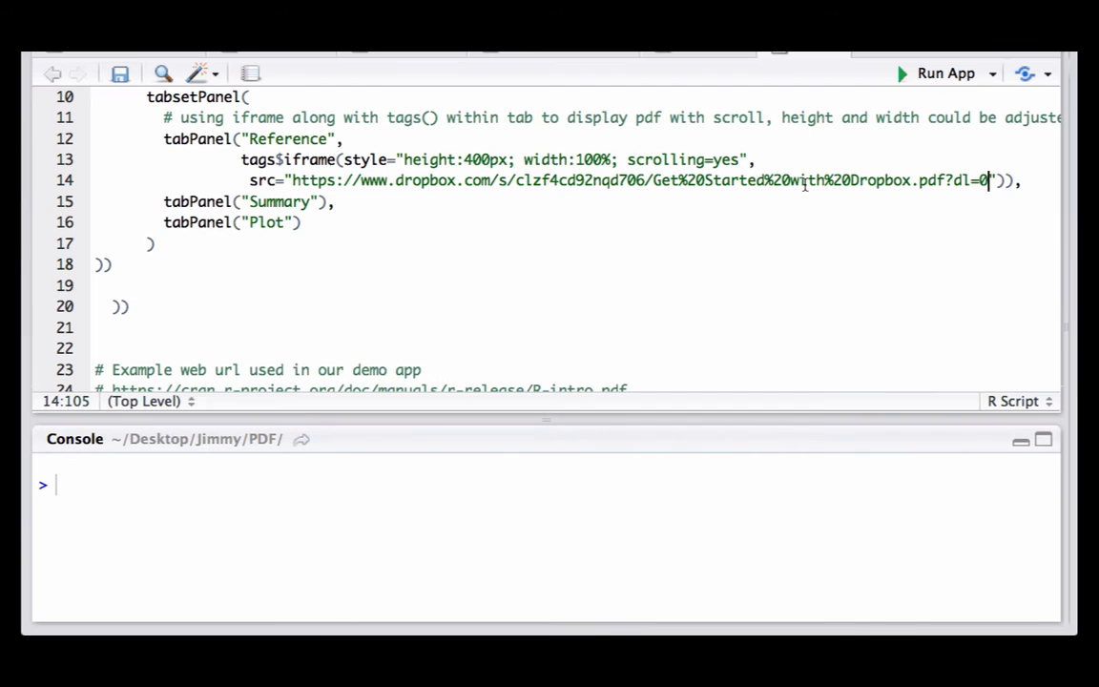
pyautogui.moveTo(938, 80)
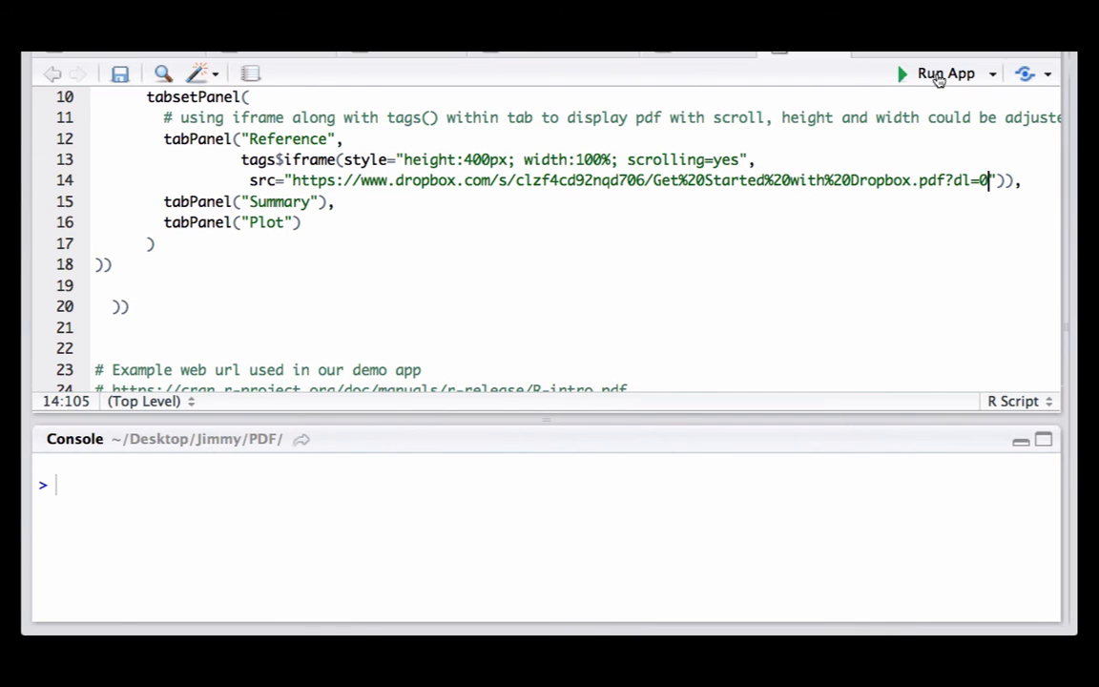
# - Save ui.R and relaunch the app with the Dropbox link, showing a blank Reference tab
pyautogui.click(944, 73)
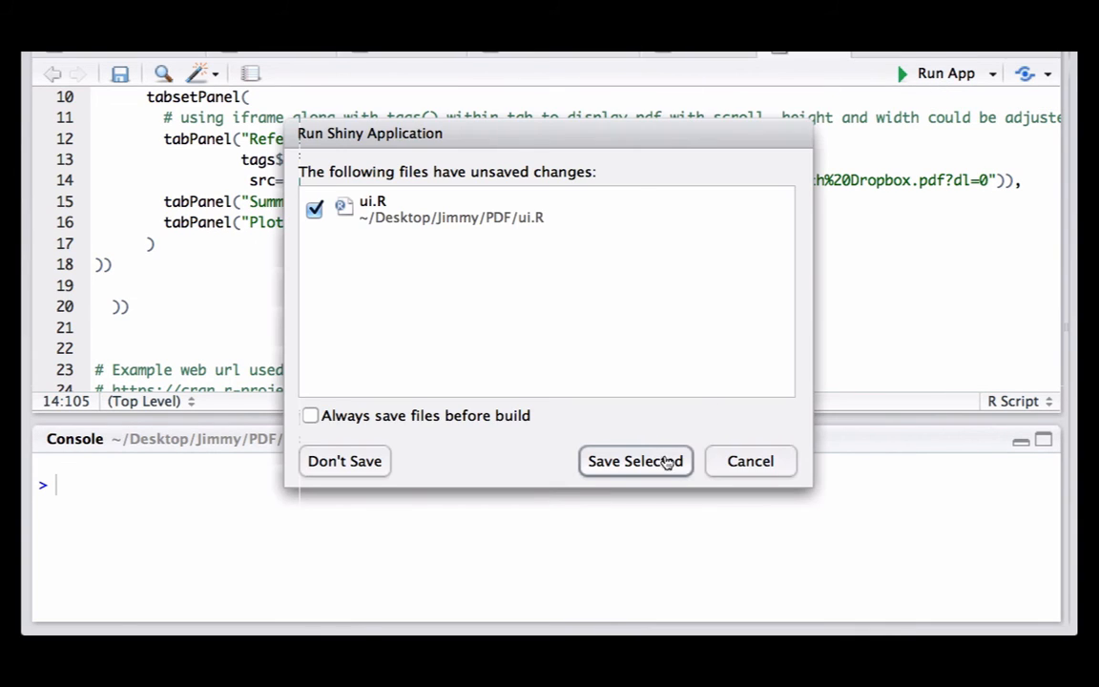
pyautogui.click(636, 461)
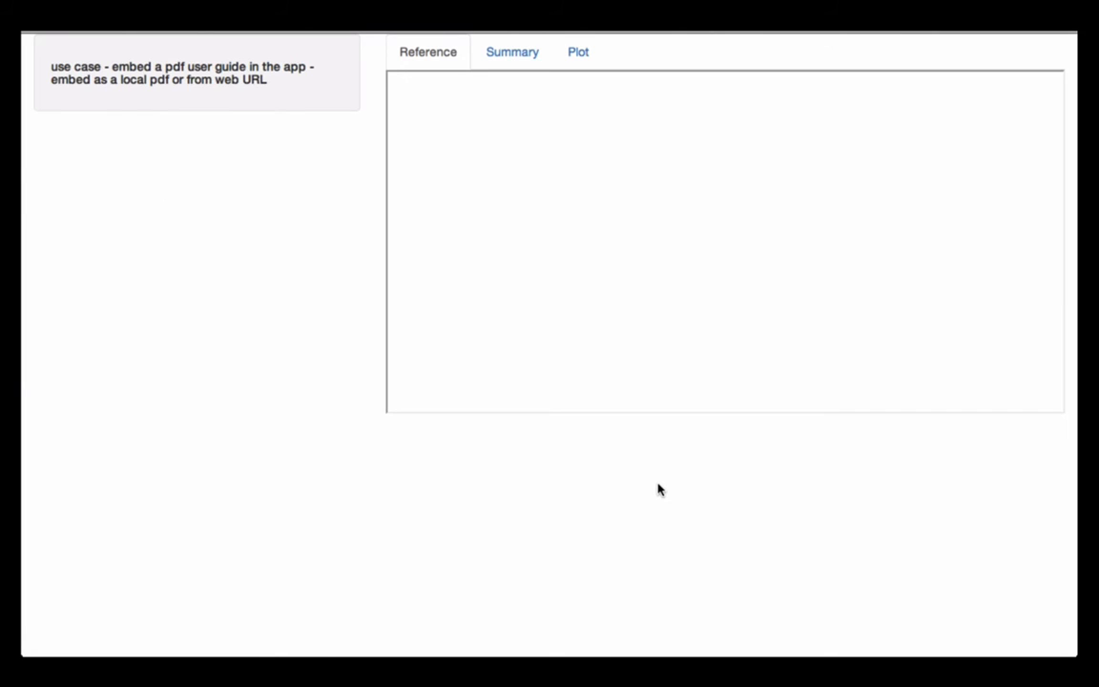
pyautogui.moveTo(702, 178)
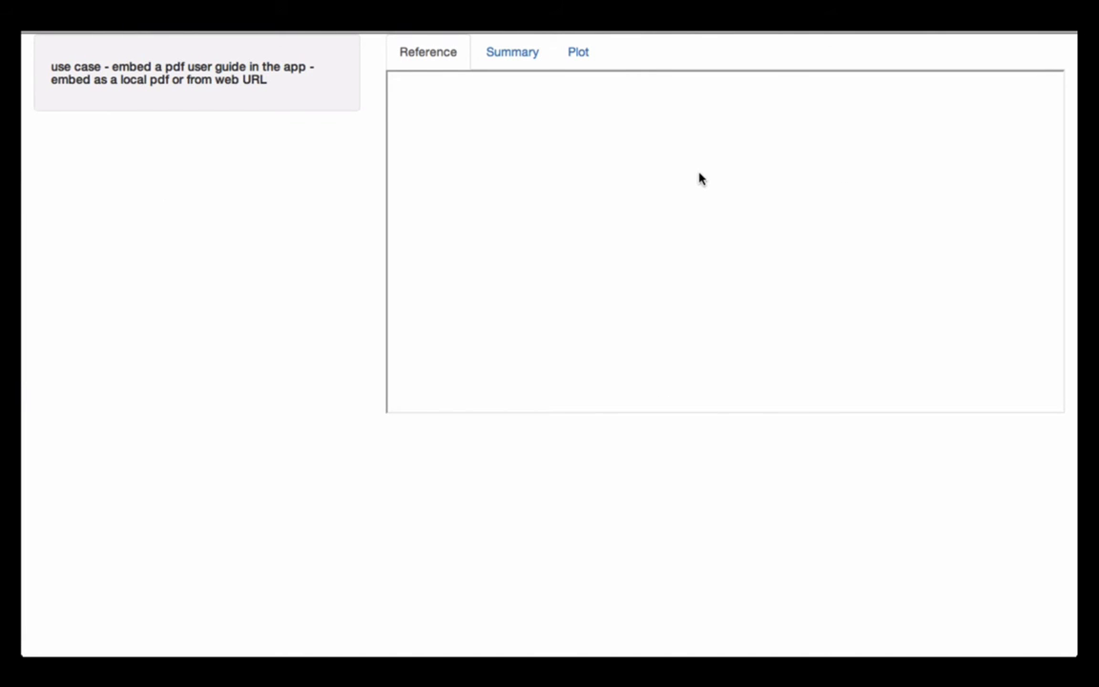
pyautogui.moveTo(651, 189)
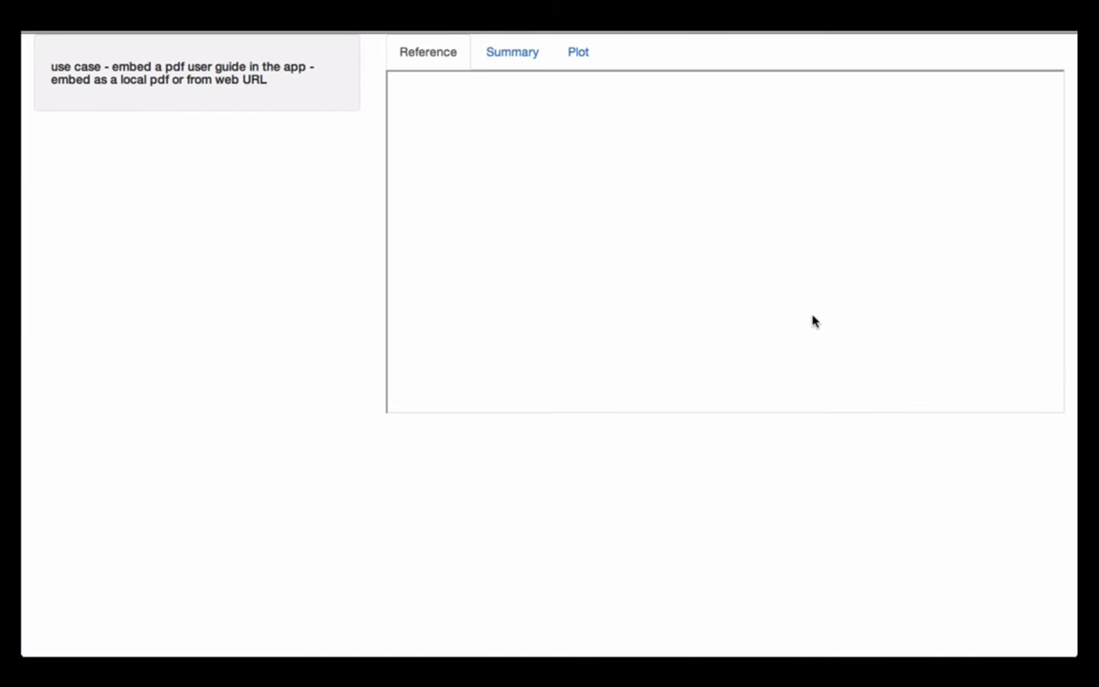
pyautogui.moveTo(956, 422)
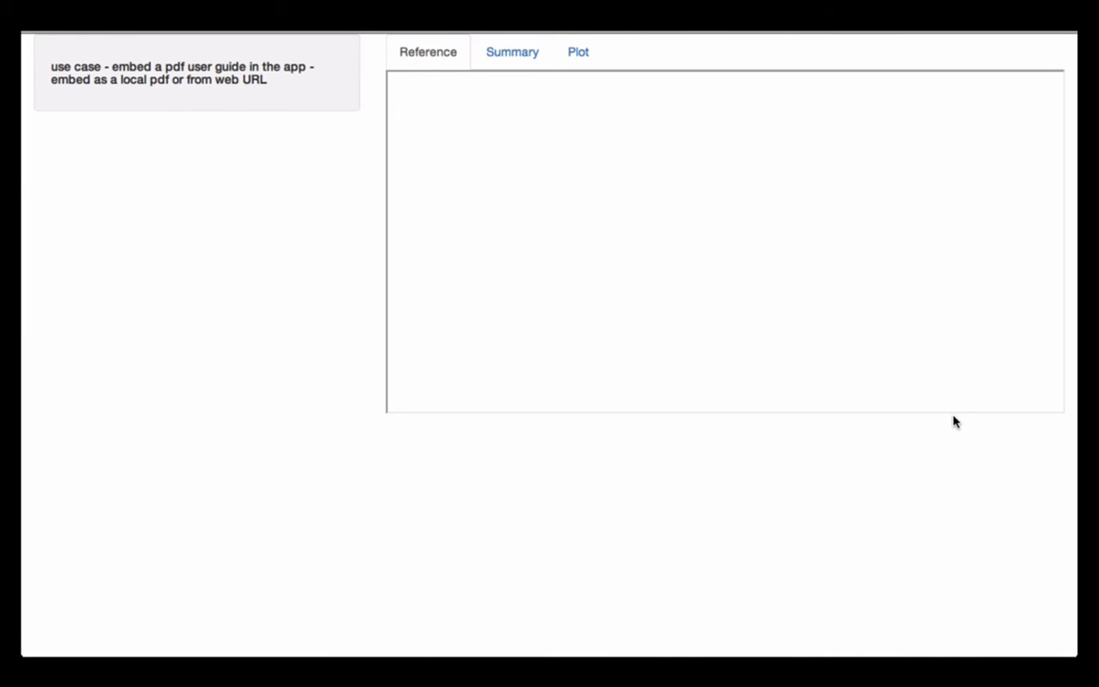
pyautogui.moveTo(925, 371)
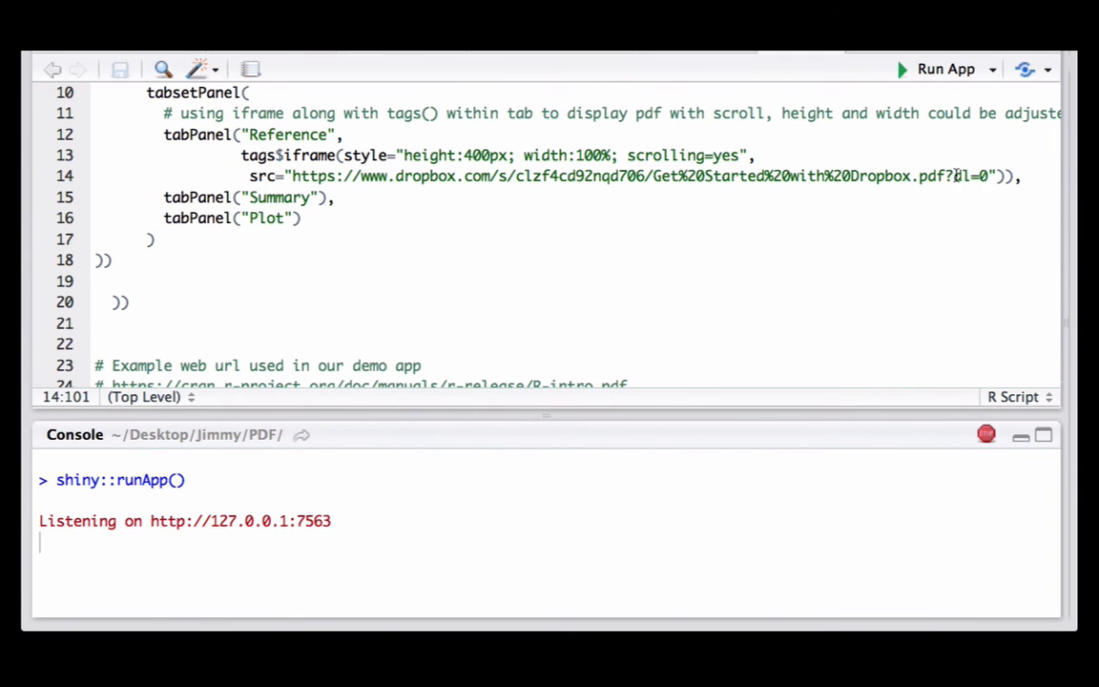
# - Change the Dropbox link ending from dl=0 to raw=1 and start relaunching the app
pyautogui.doubleClick(967, 175)
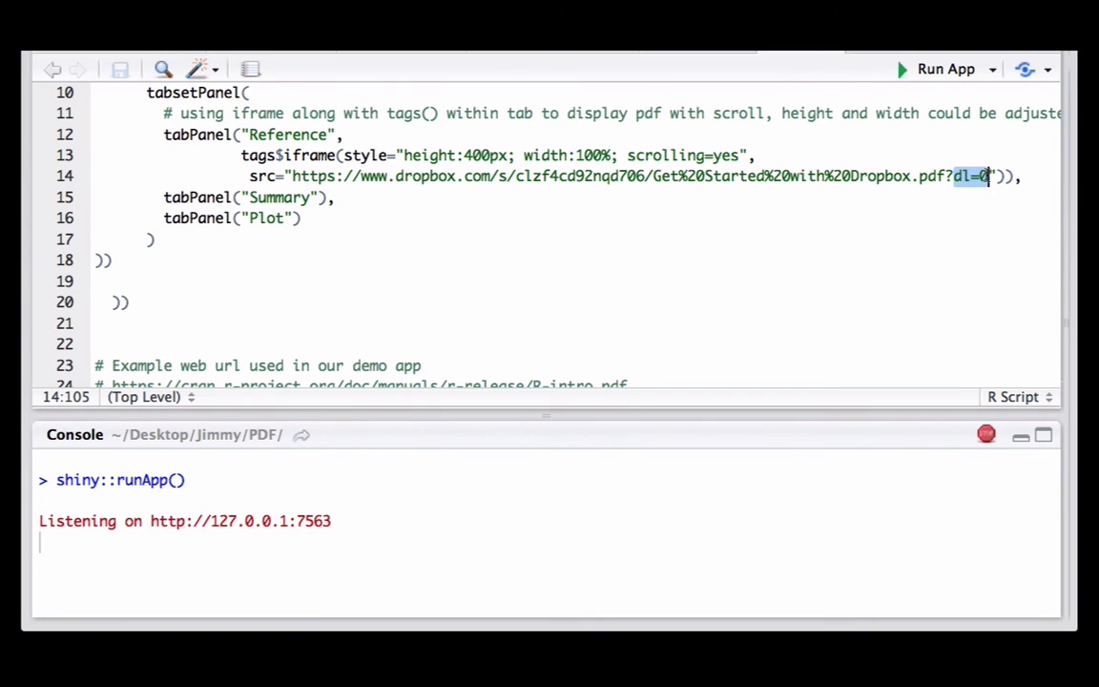
pyautogui.write('raw')
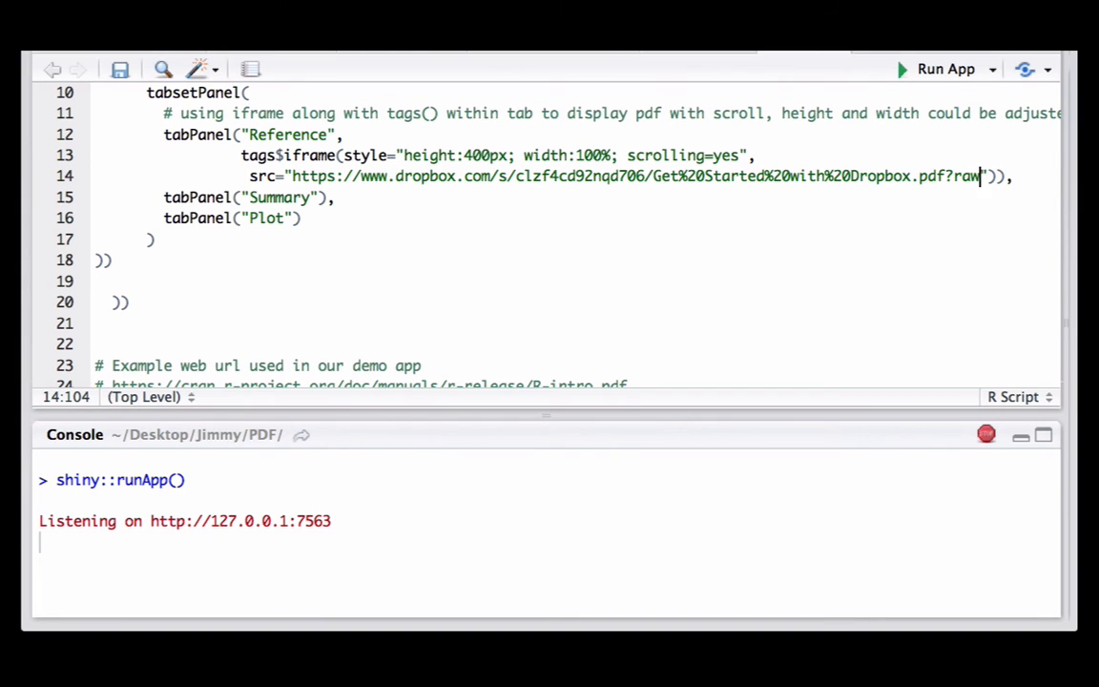
pyautogui.write('1')
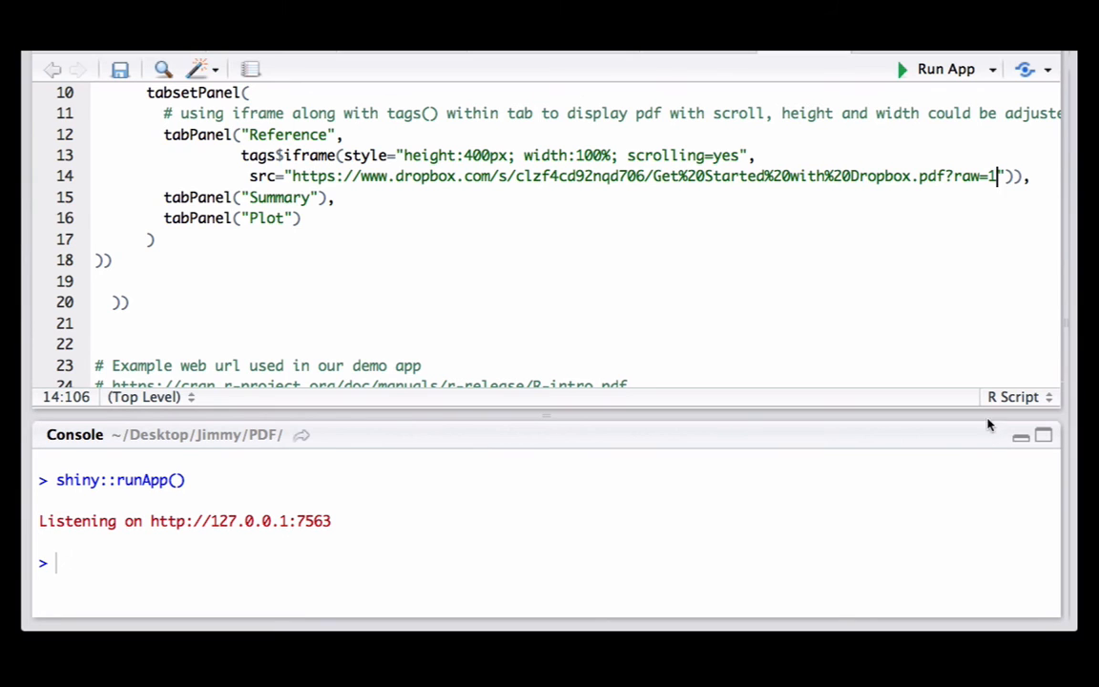
pyautogui.click(946, 68)
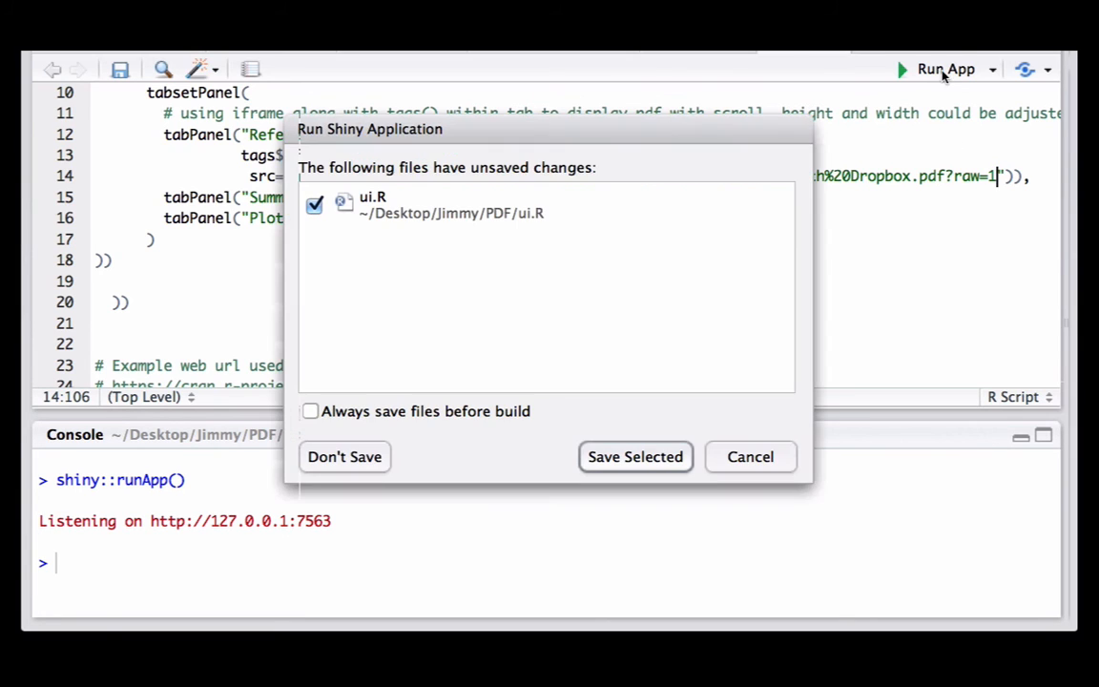
# - Save ui.R and launch the app with the raw=1 Dropbox link
pyautogui.click(634, 456)
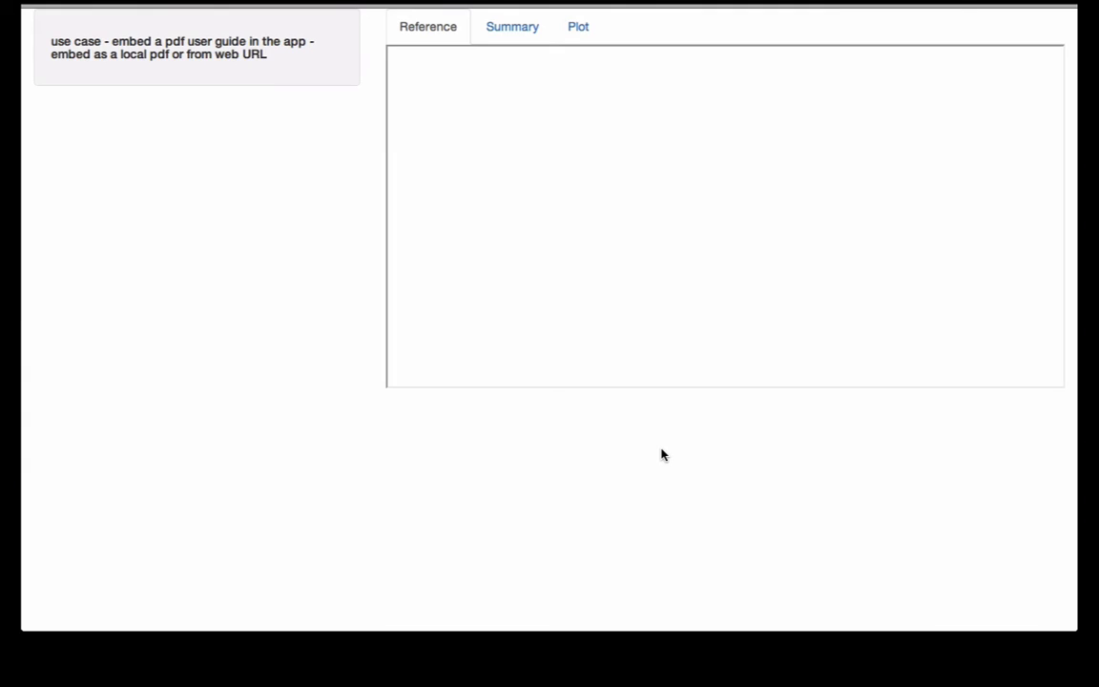
pyautogui.moveTo(718, 426)
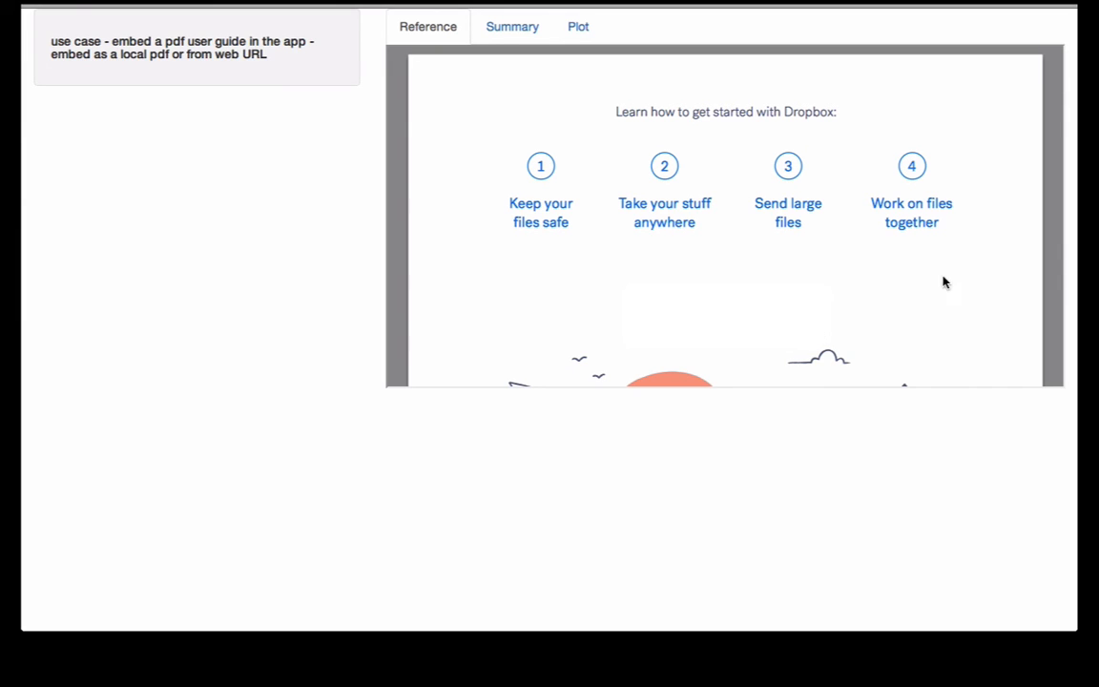
pyautogui.moveTo(1065, 283)
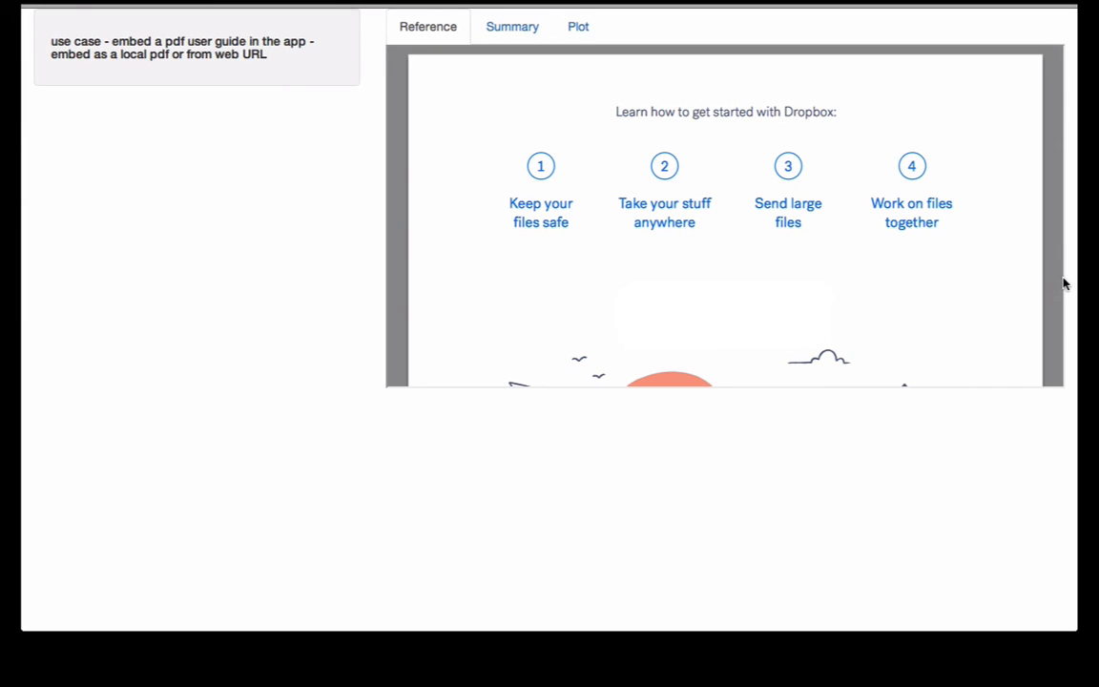
pyautogui.moveTo(869, 402)
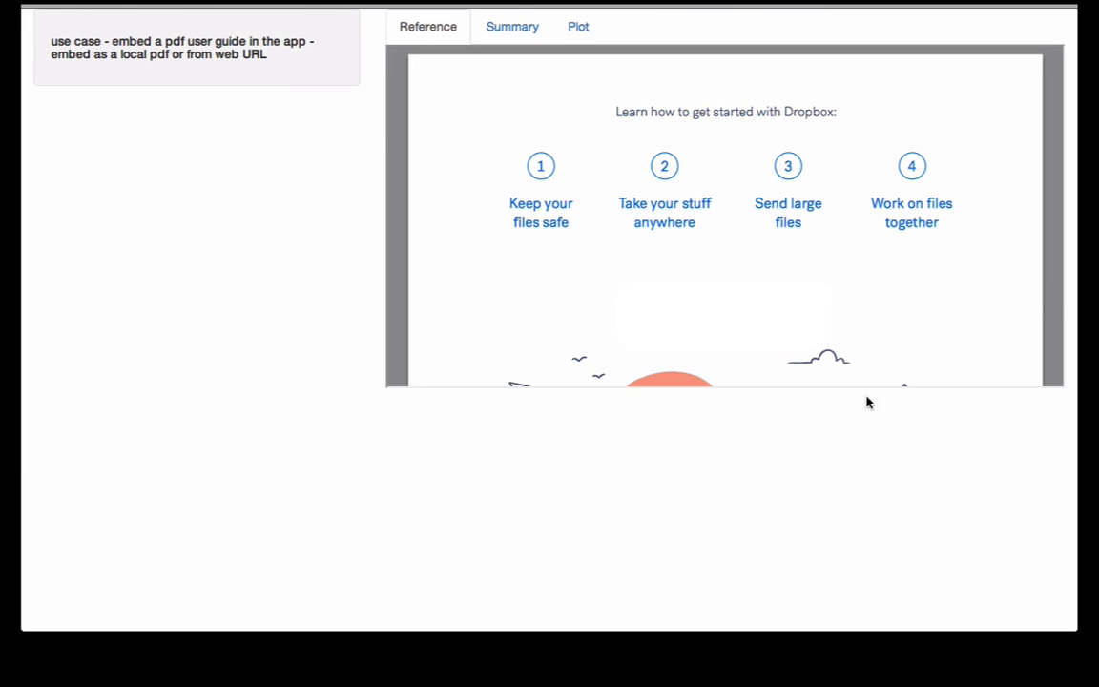
pyautogui.moveTo(844, 429)
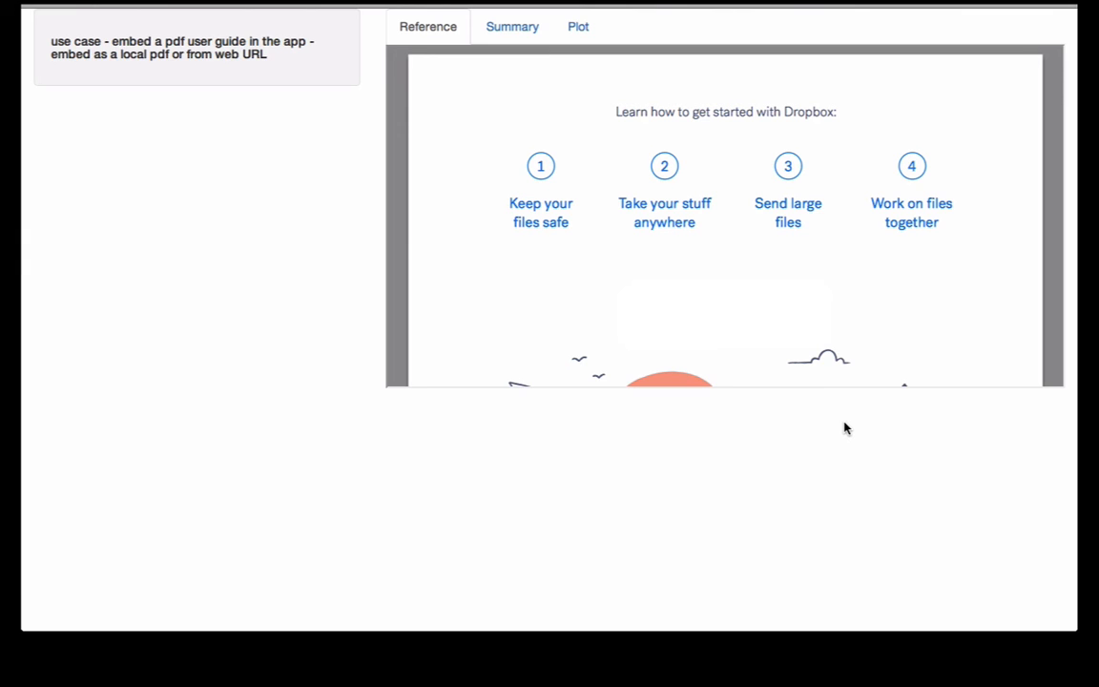
pyautogui.moveTo(228, 380)
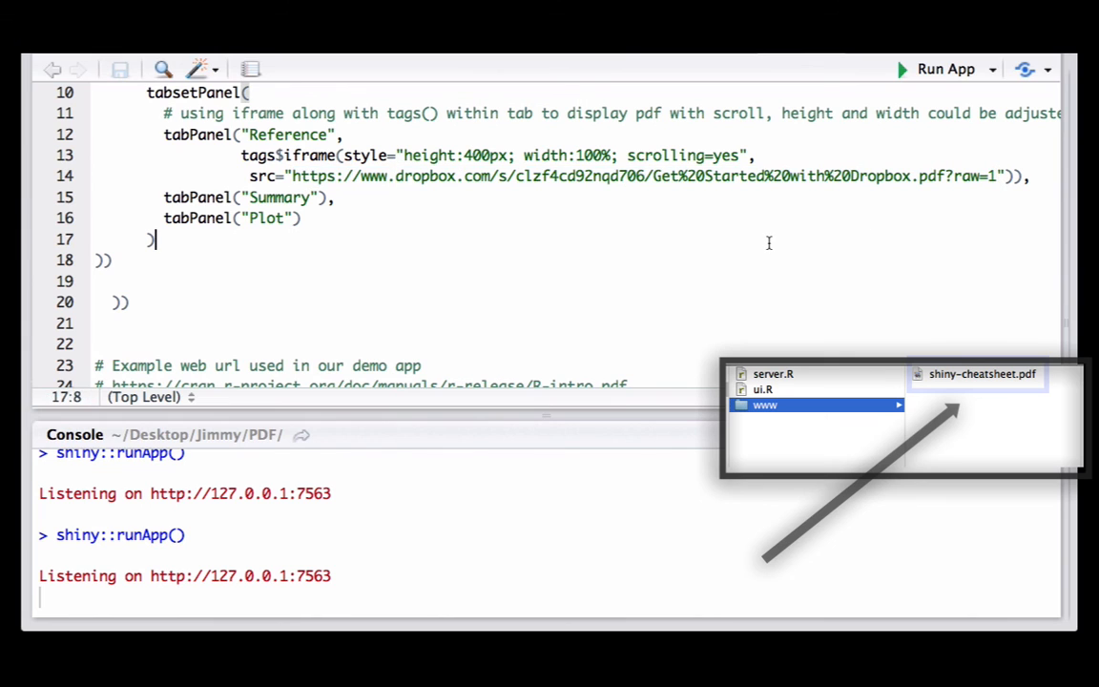
# - Point the iframe src at local shiny-cheatsheet.pdf, save ui.R, and relaunch the app
pyautogui.scroll(-3)
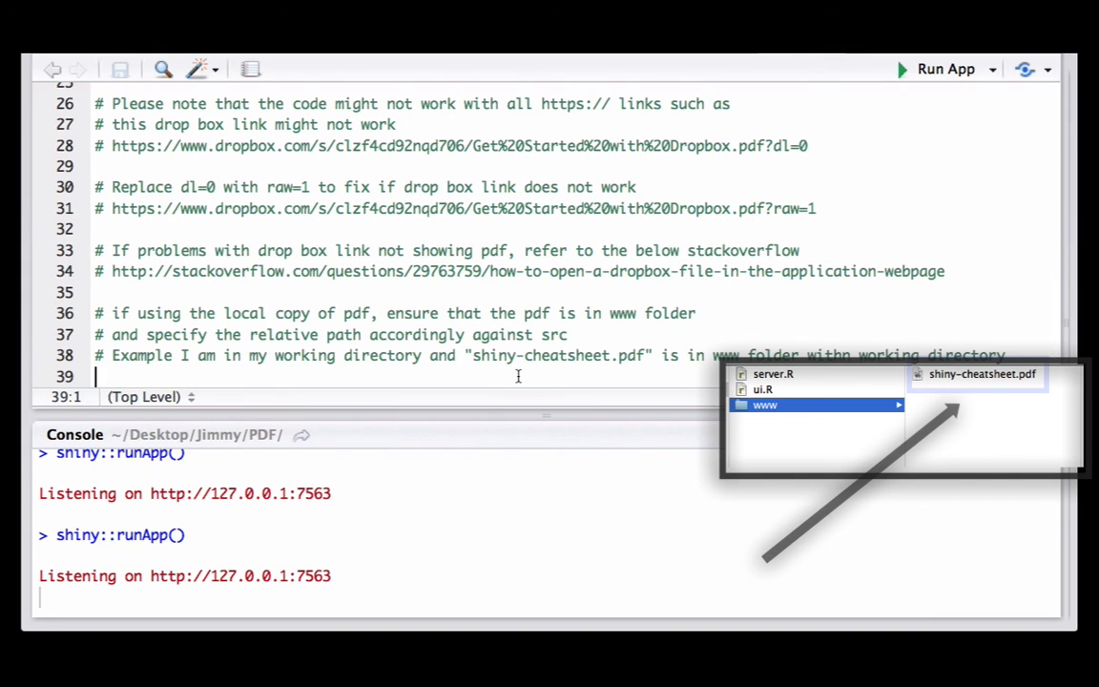
pyautogui.doubleClick(558, 355)
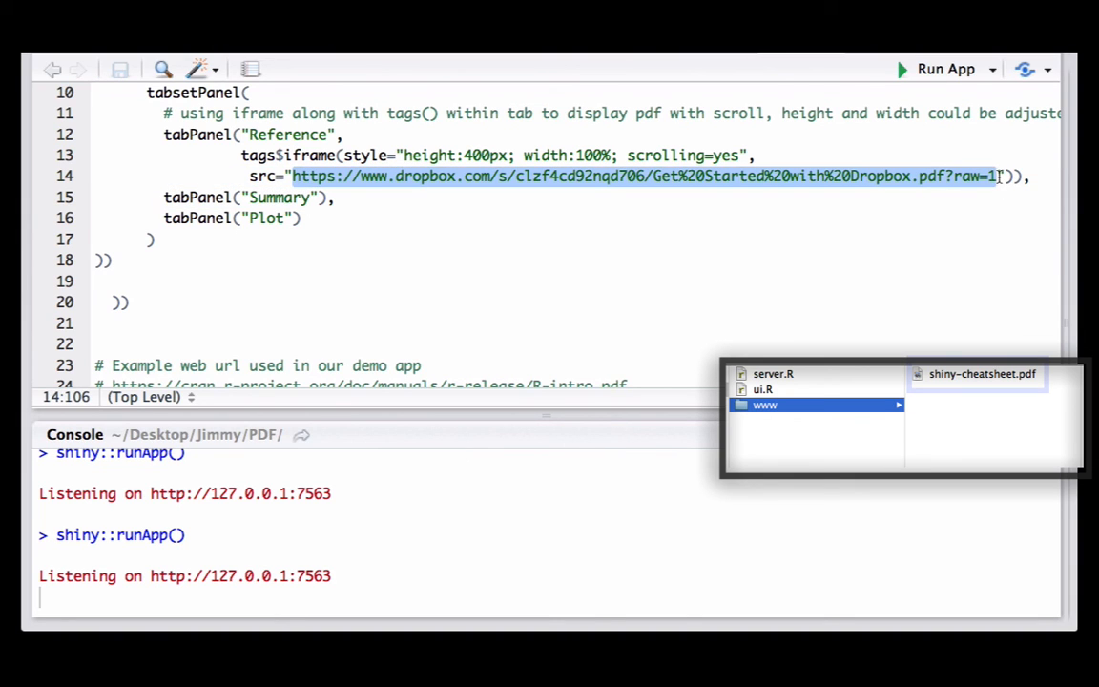
pyautogui.write('shiny-cheatsheet.pdf")),')
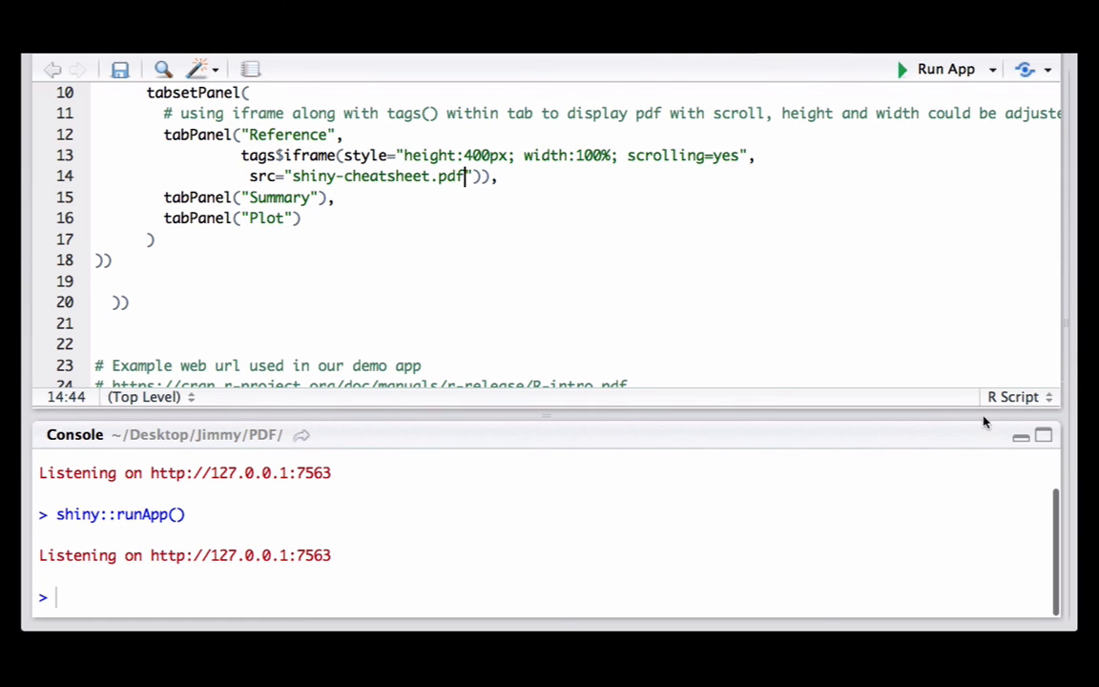
pyautogui.click(946, 68)
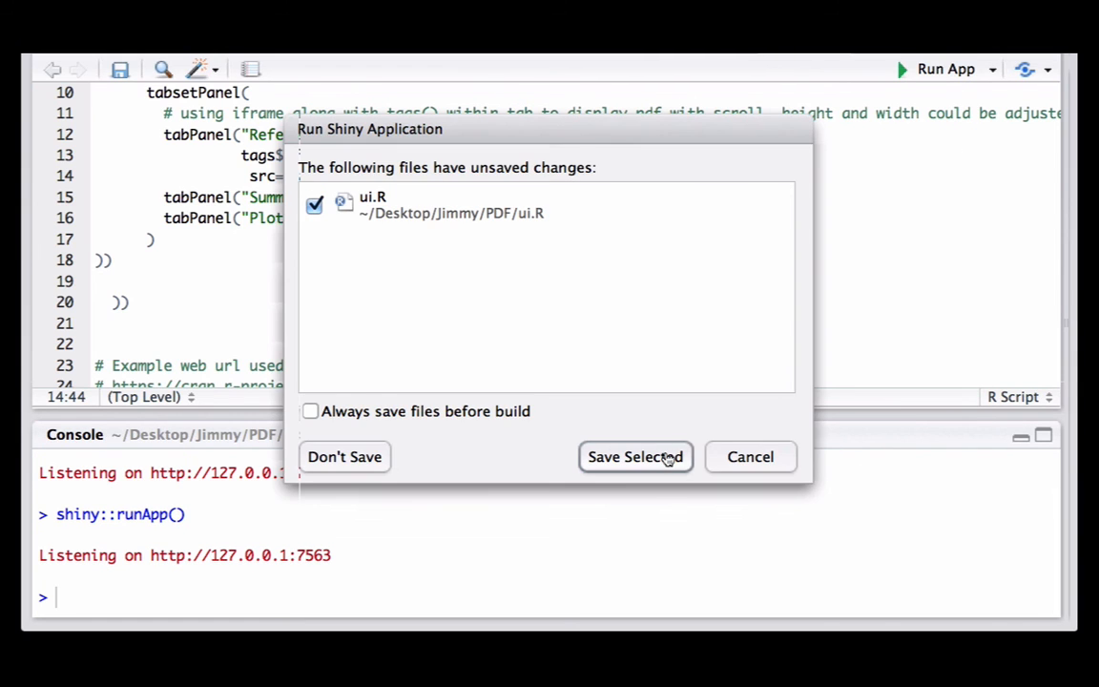
pyautogui.click(635, 456)
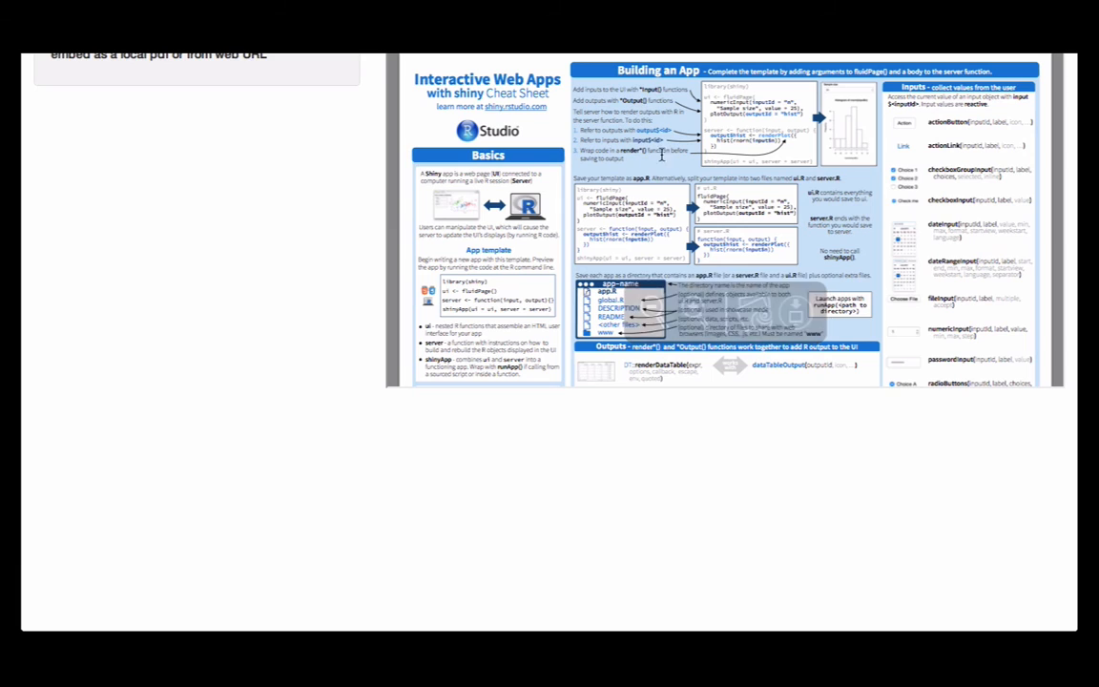